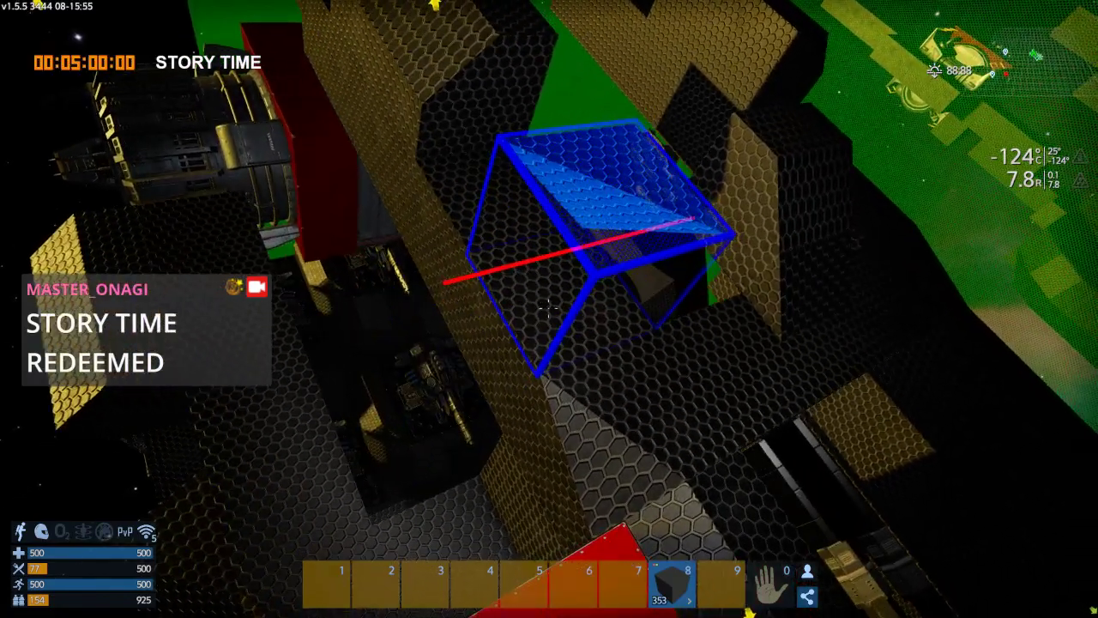
{"action": "mouse_move", "coordinate": [548, 308]}
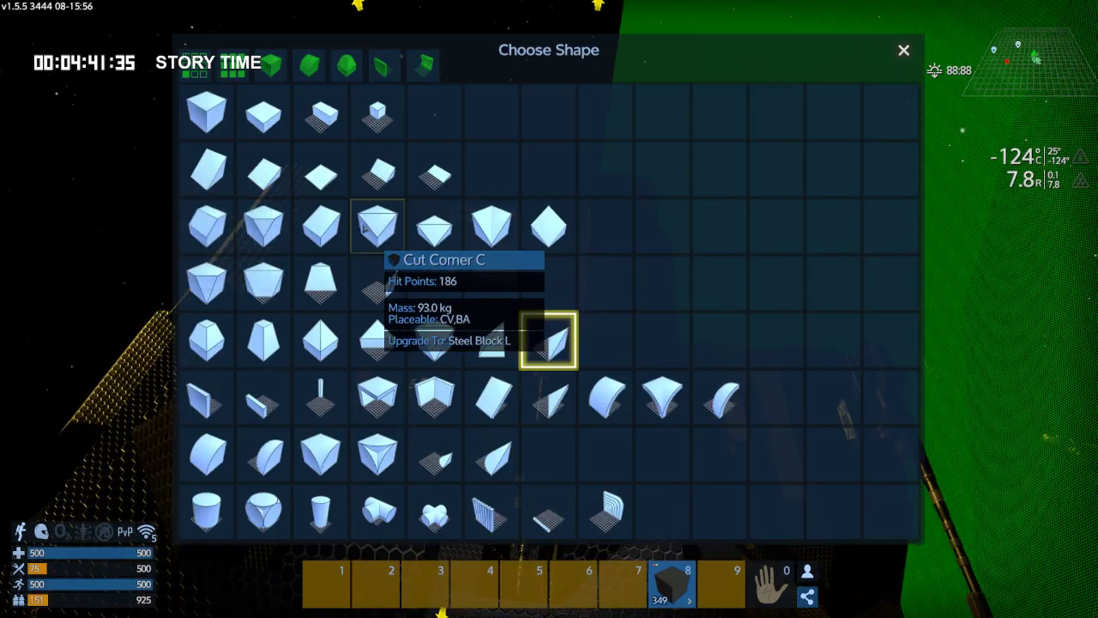
- Pick a Cut Corner block shape for building on the black hull
{"action": "left_click", "coordinate": [903, 49]}
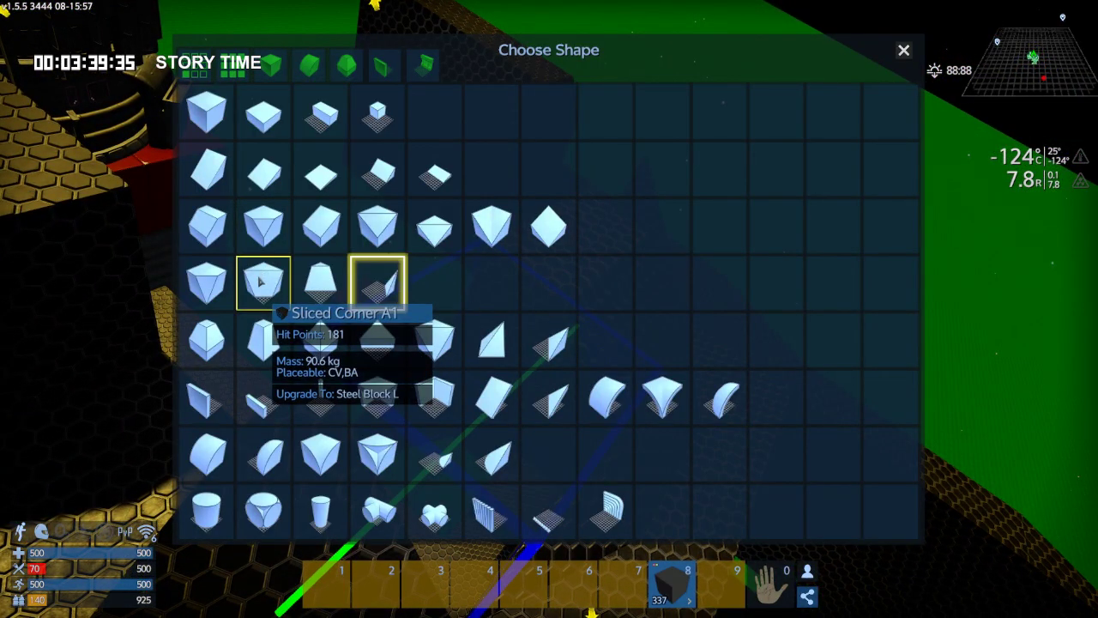
- Choose the Sliced Corner A1 shape from the Choose Shape list
{"action": "left_click", "coordinate": [379, 281]}
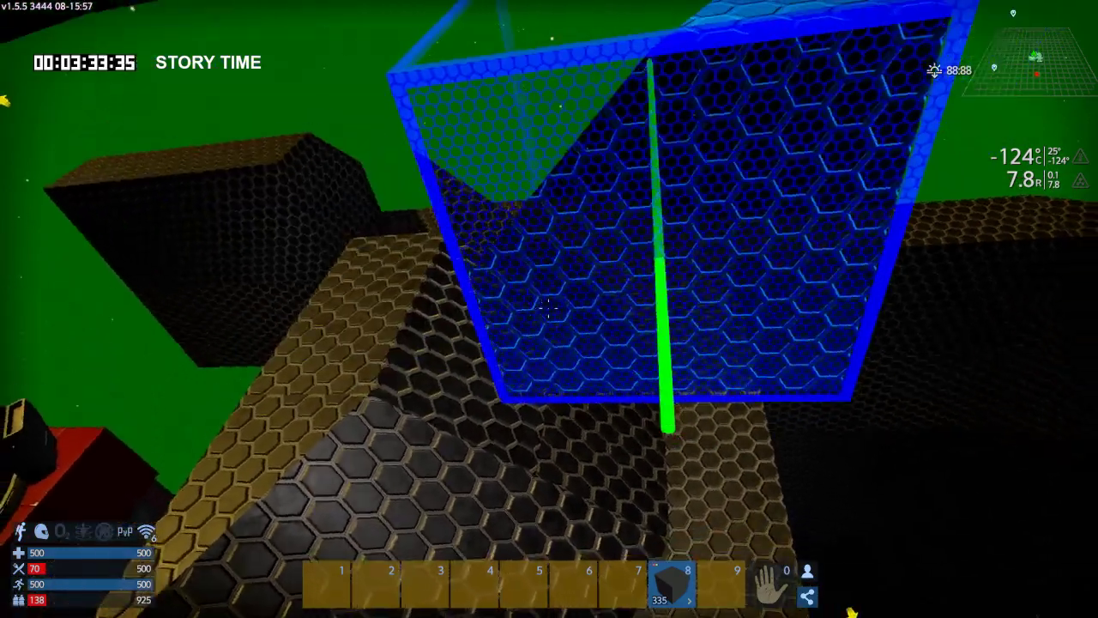
{"action": "mouse_move", "coordinate": [549, 309]}
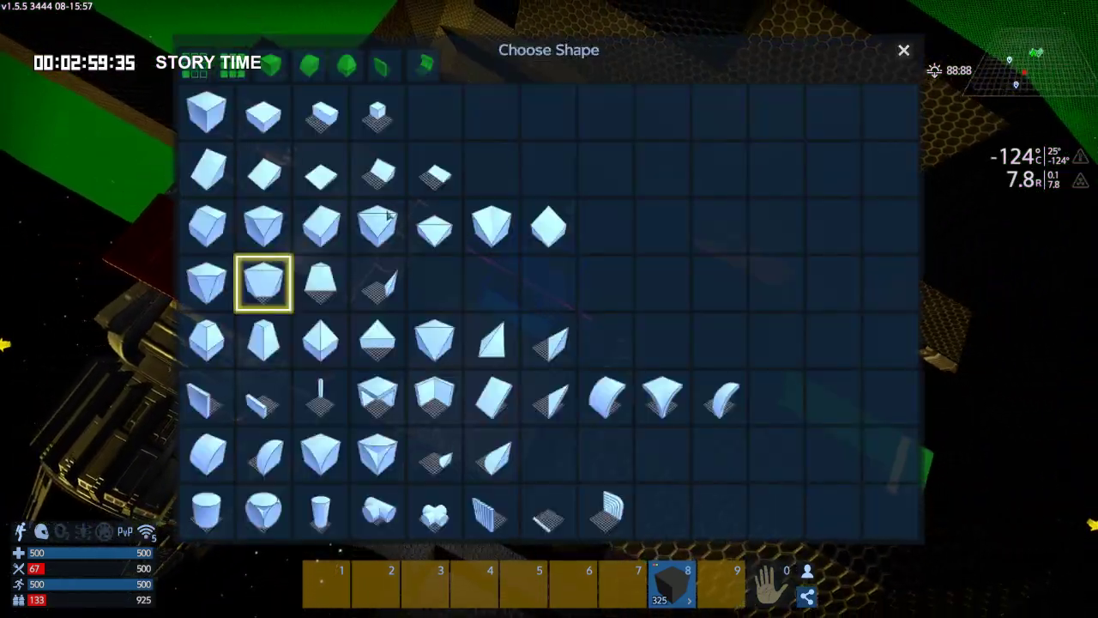
- Pick a different corner shape to fill in more of the hull
{"action": "left_click", "coordinate": [903, 49]}
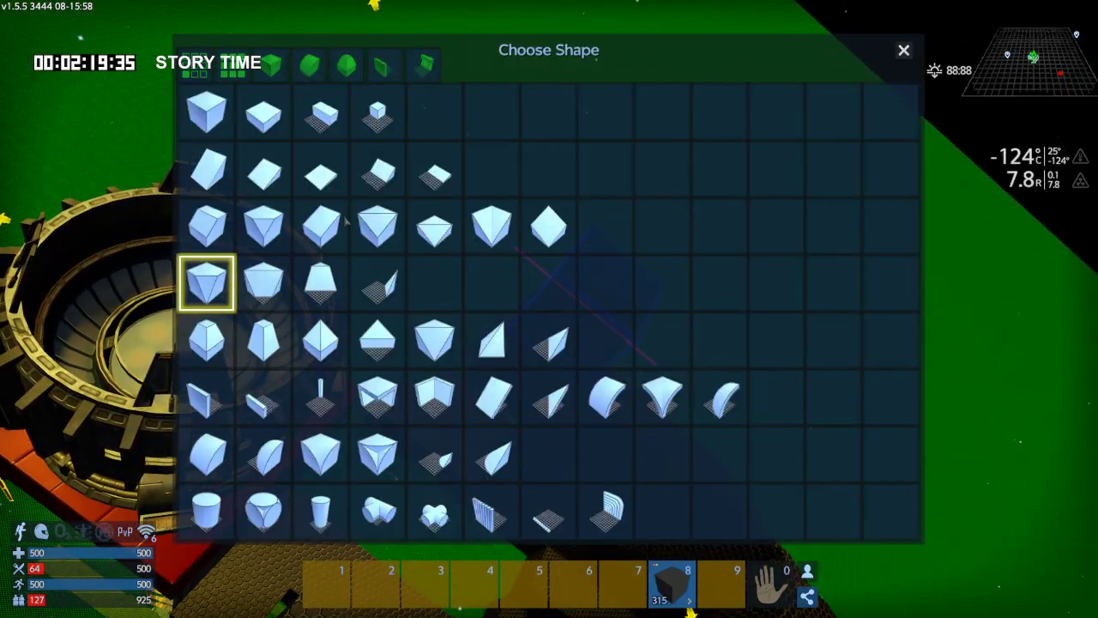
- Select a corner block shape for the remaining hull blocks
{"action": "left_click", "coordinate": [903, 50]}
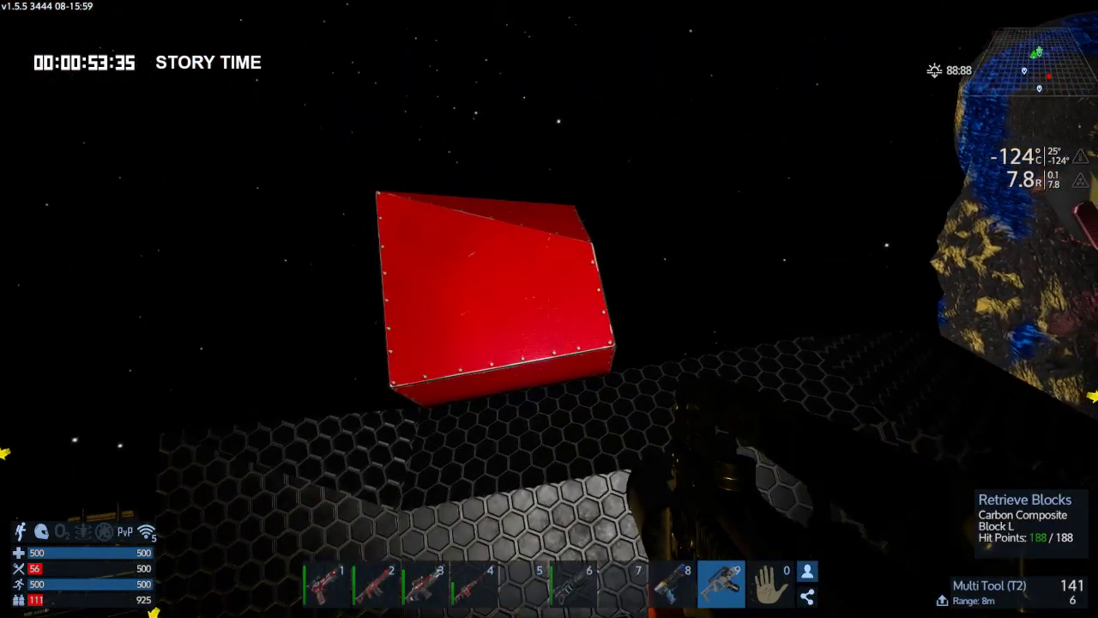
- Retrieve the three red helper blocks, including the small and large sliced ones
{"action": "left_click", "coordinate": [540, 308]}
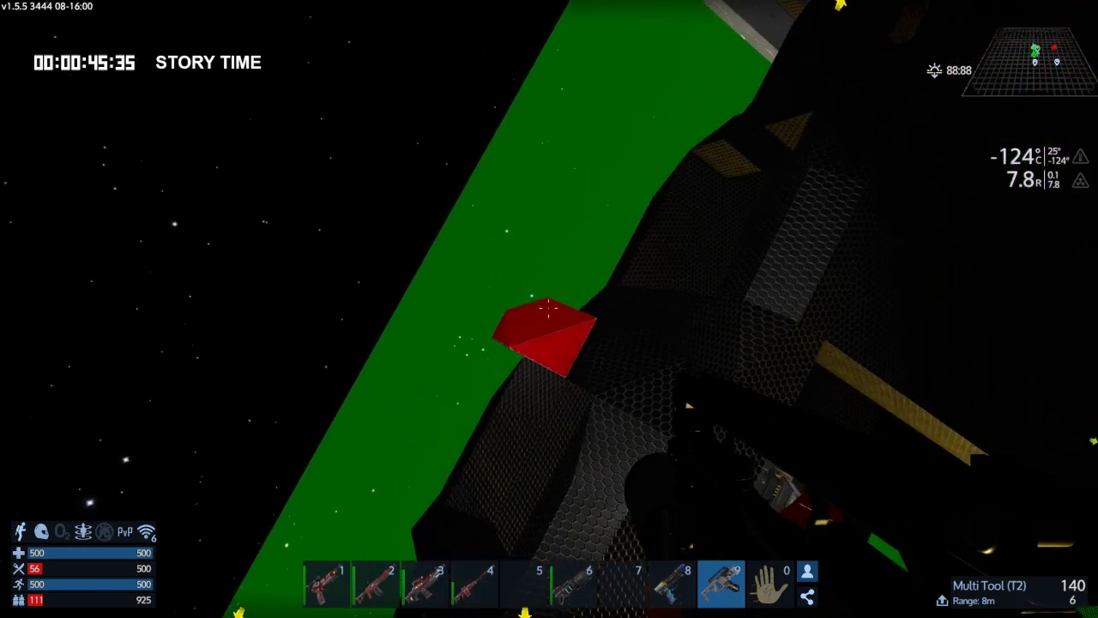
{"action": "left_click", "coordinate": [549, 309]}
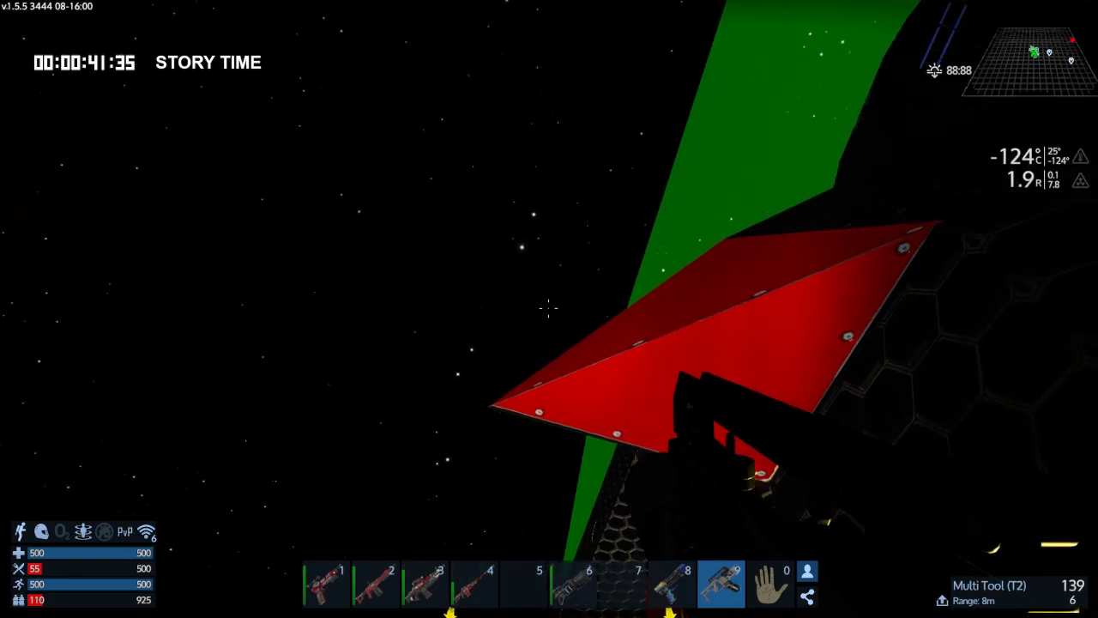
{"action": "left_click", "coordinate": [549, 309]}
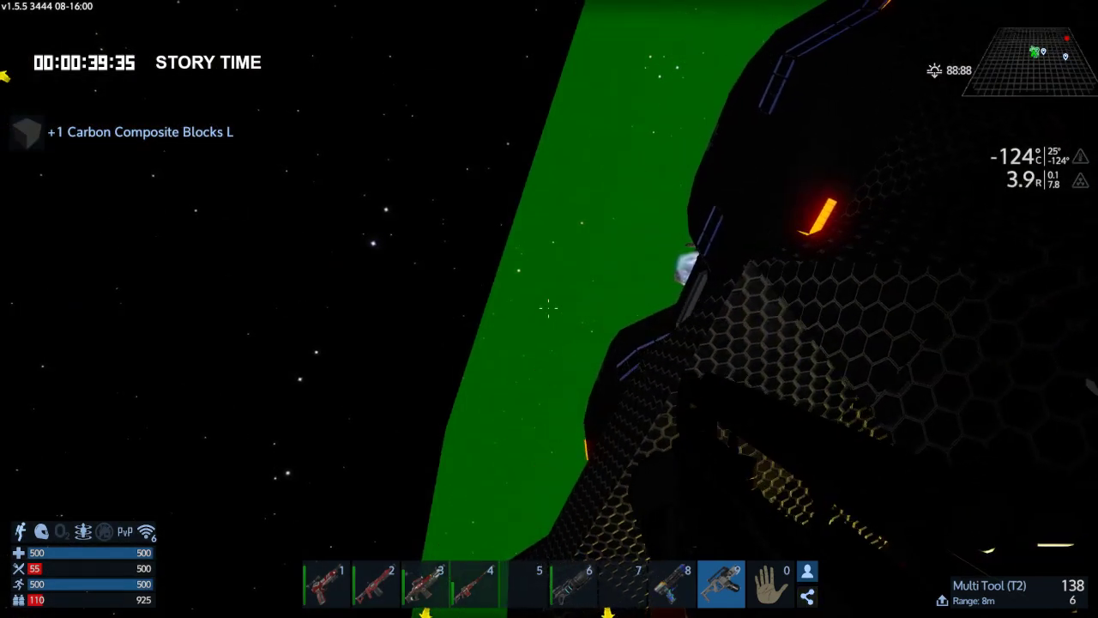